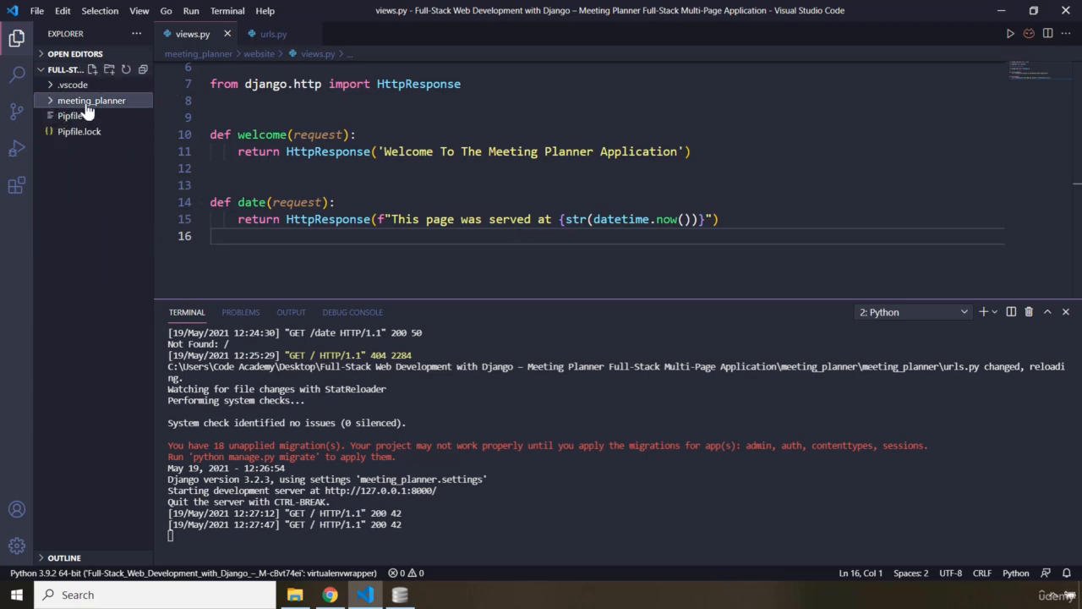
mouse_move(91, 100)
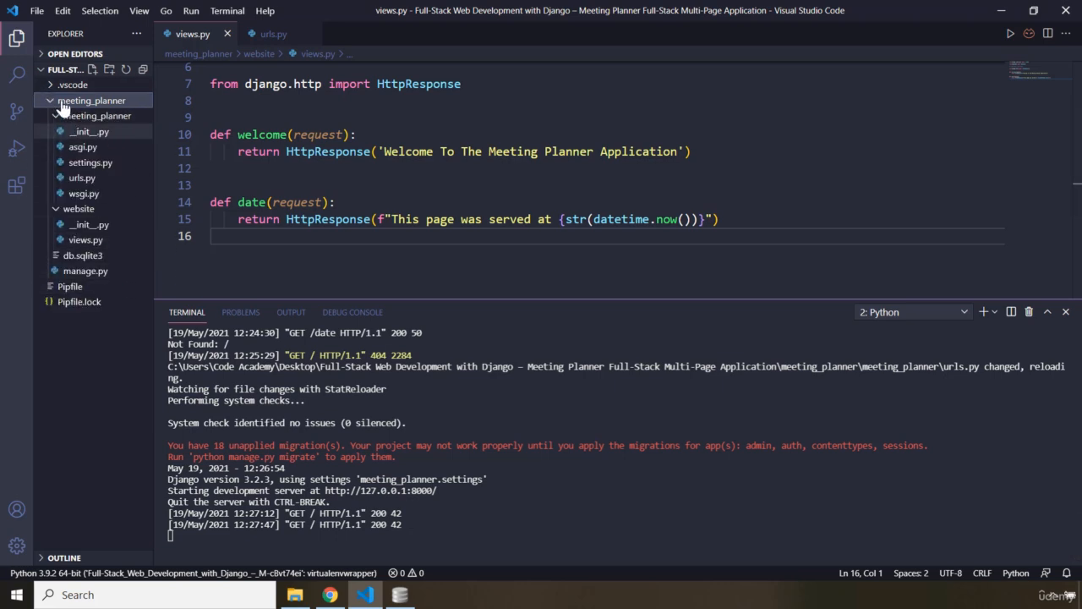
Step: Expand the .vscode folder in the Explorer and bring up its context menu
left_click(73, 84)
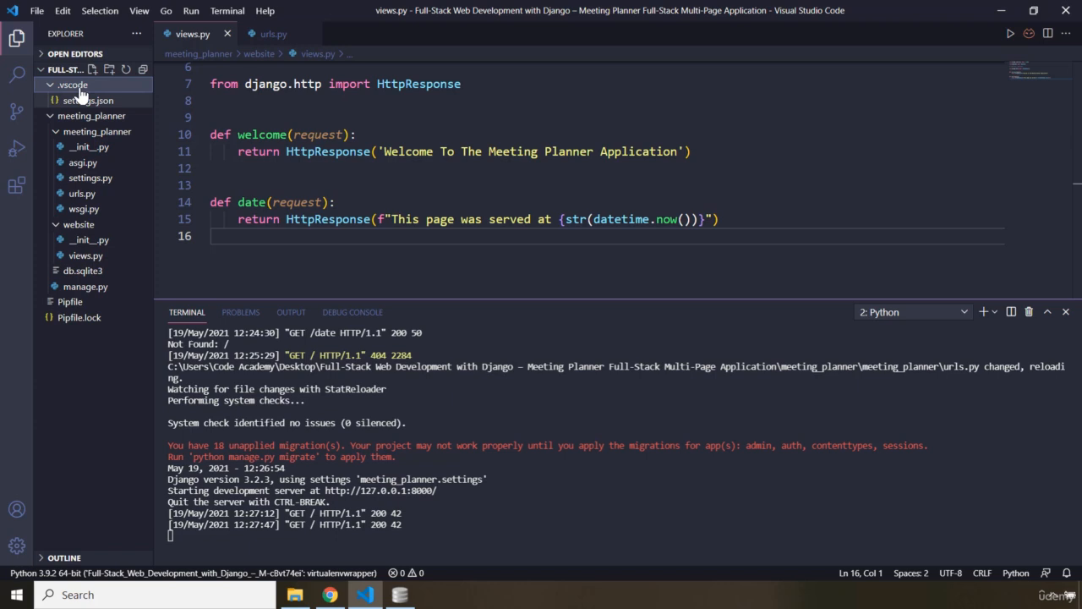
right_click(74, 85)
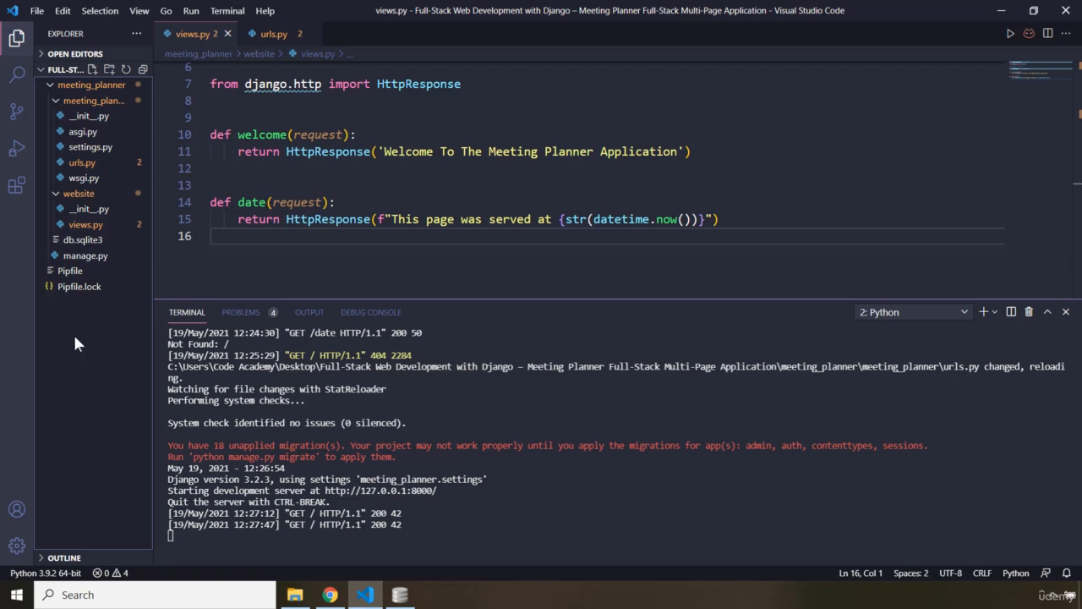
mouse_move(139, 328)
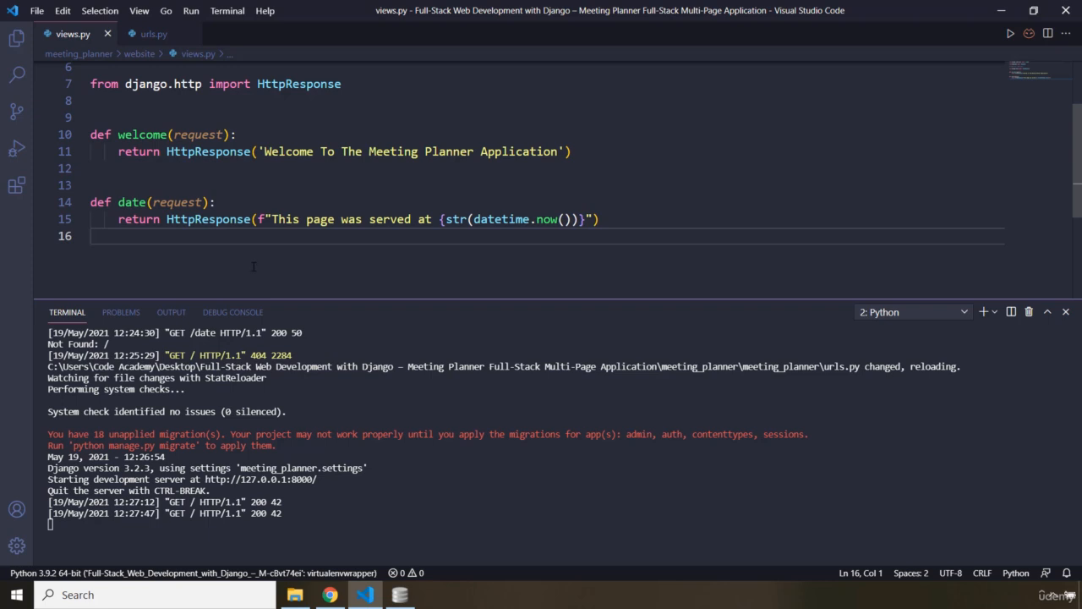
Step: Define the about(request) function in views.py
type("def")
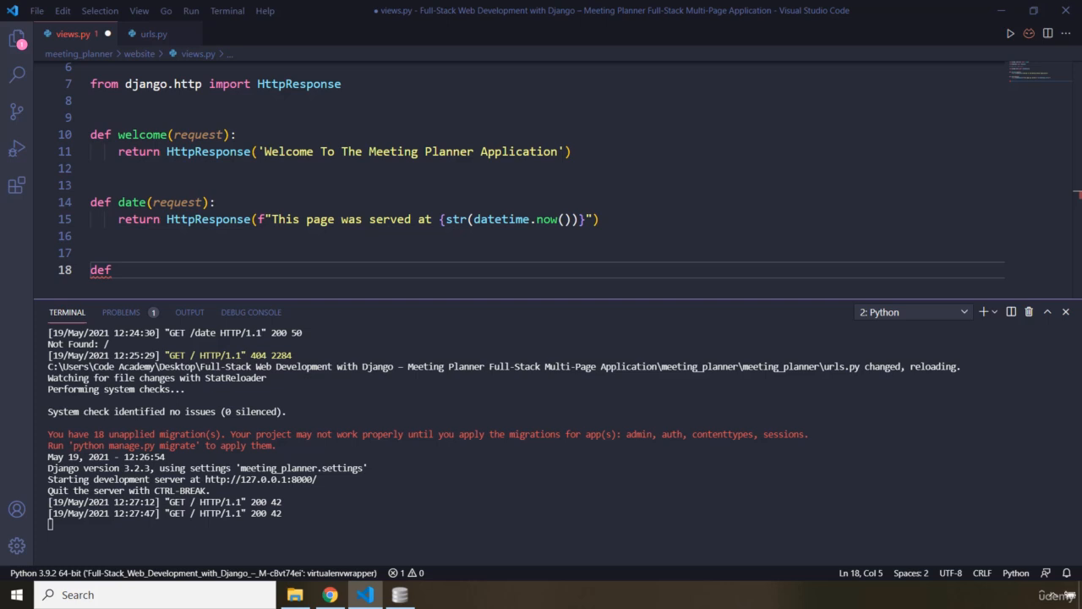
type("abou")
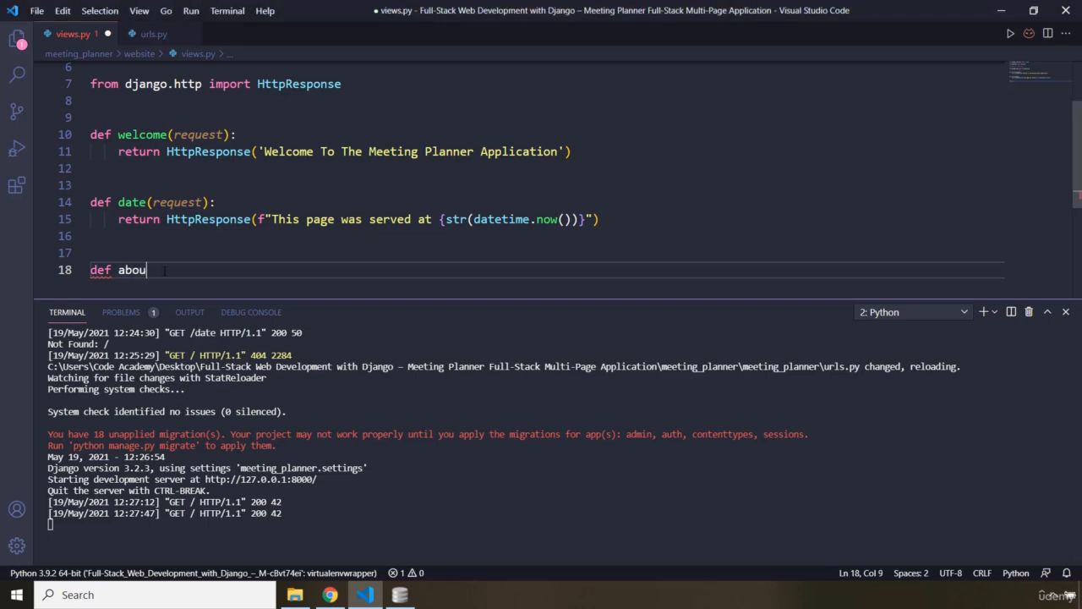
type("t(re")
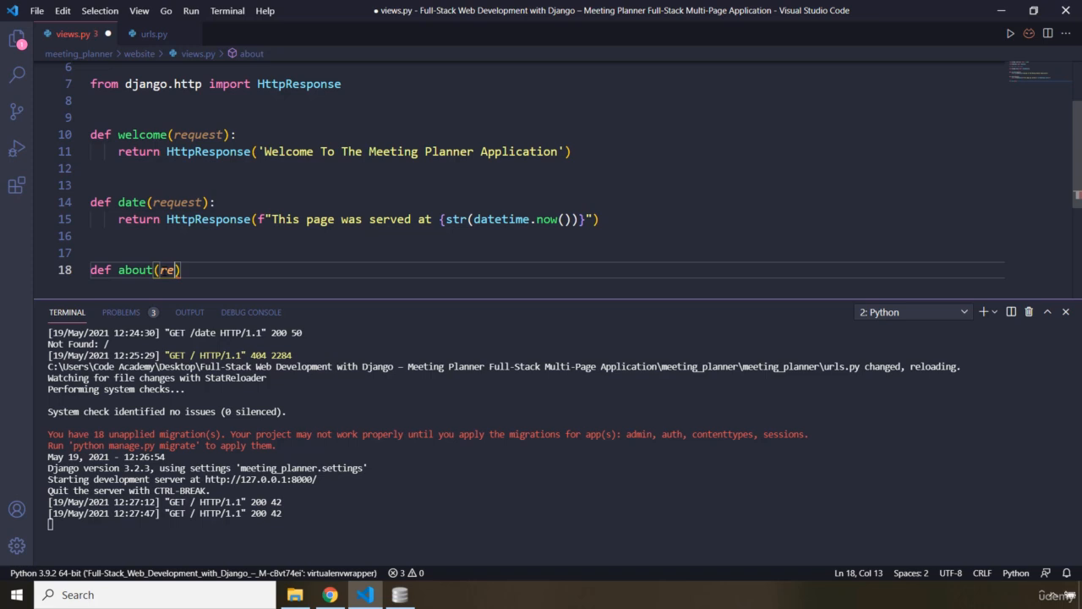
type("quest")
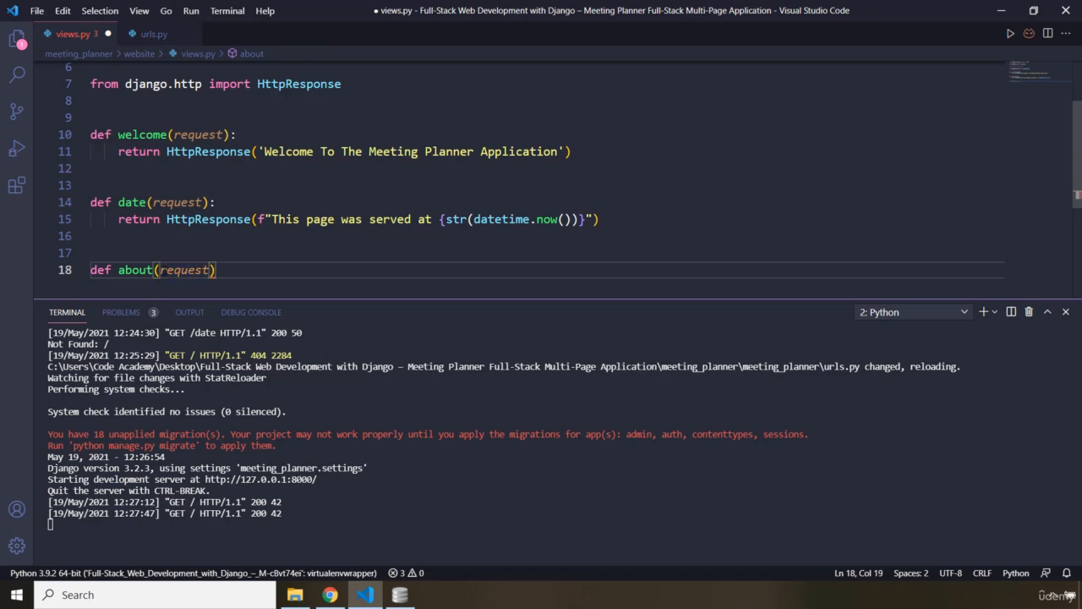
double_click(135, 269)
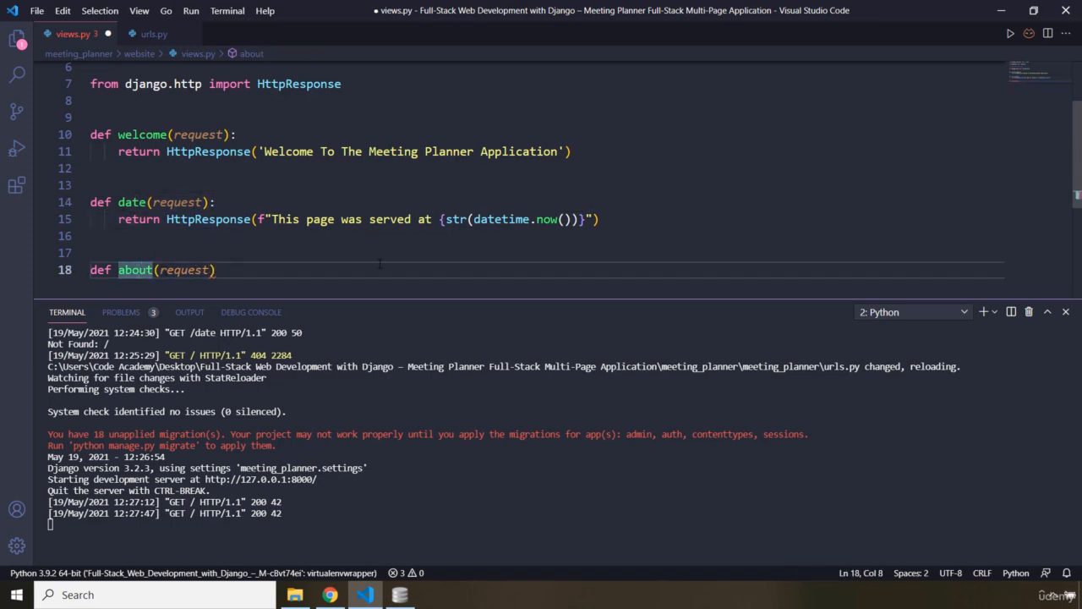
left_click(216, 270)
type(":")
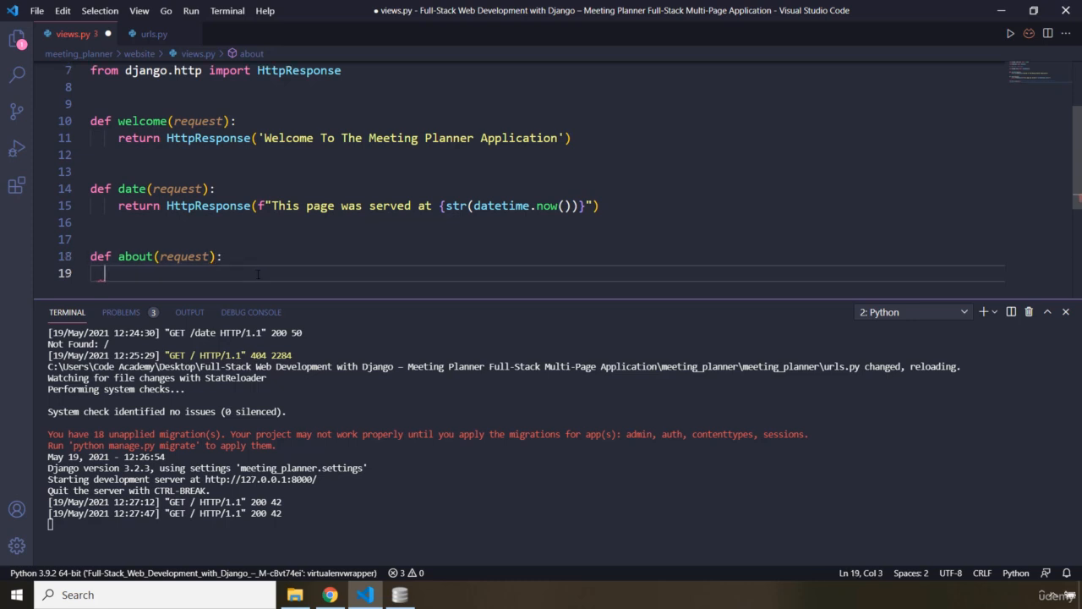
Step: Return HttpResponse("My Name is Muslim He…") from about, save views.py, and dismiss the hint
type("return")
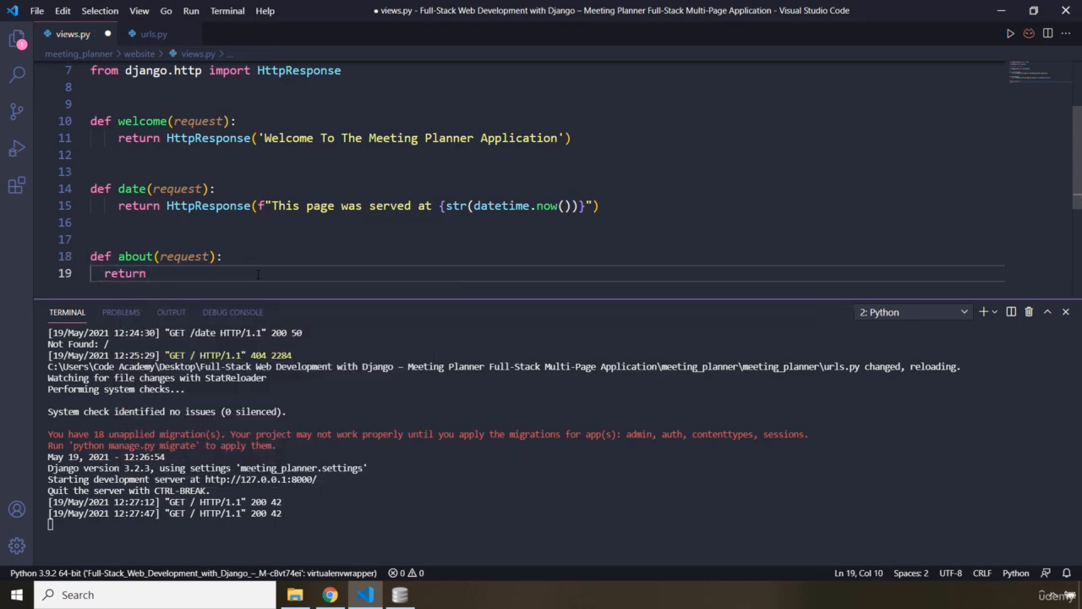
type("HTTp")
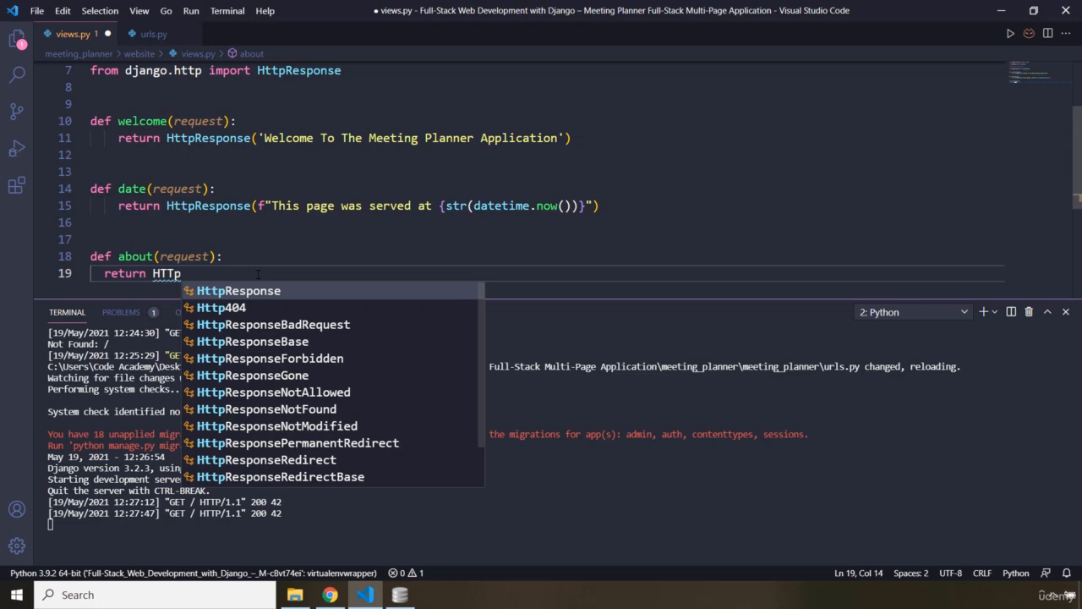
left_click(239, 290)
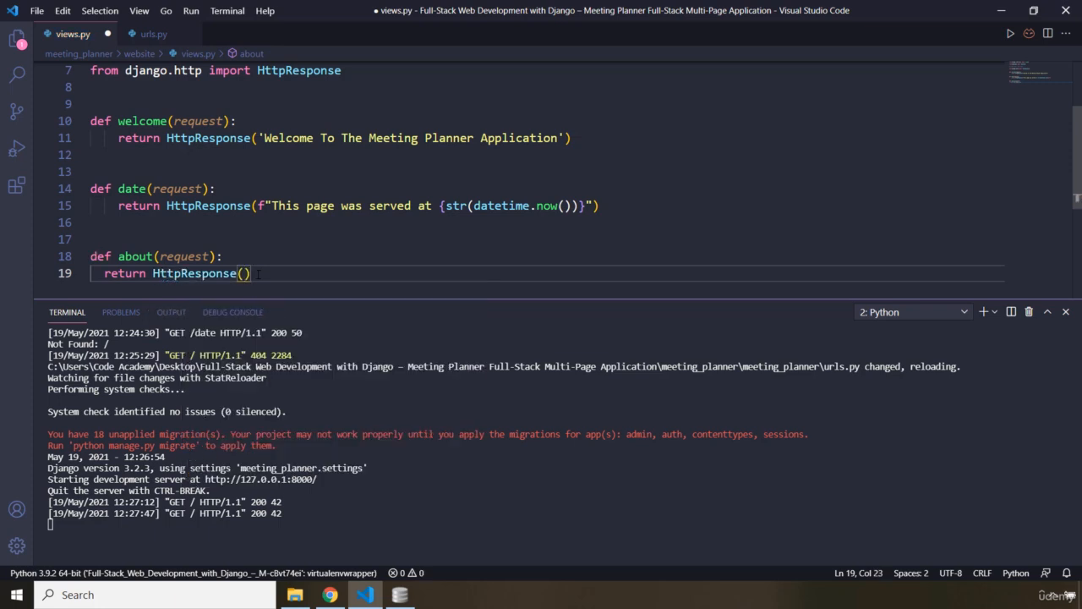
type("\"")
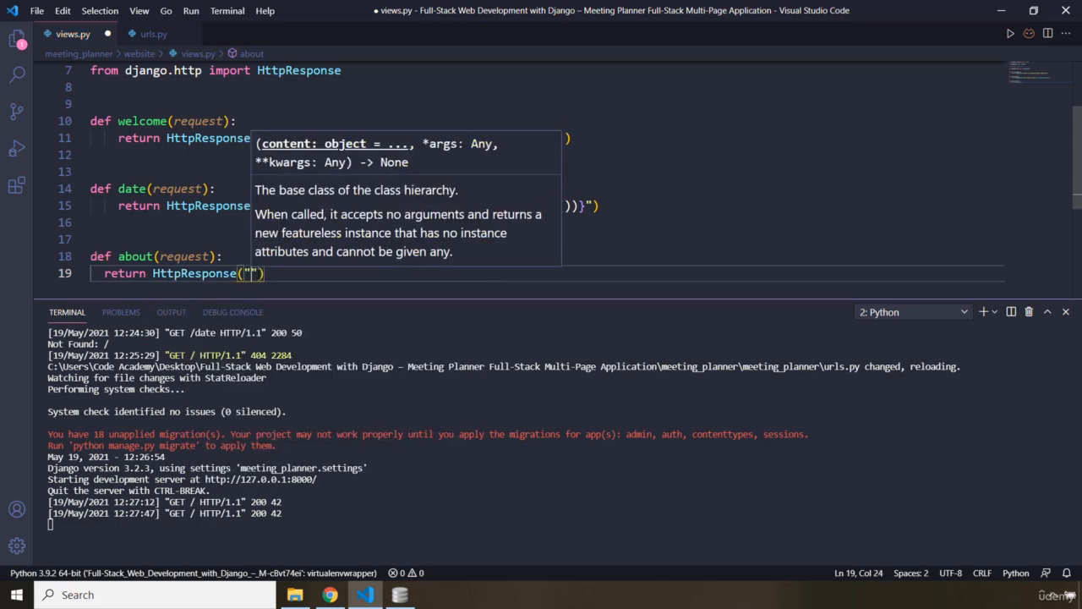
type("My Name i")
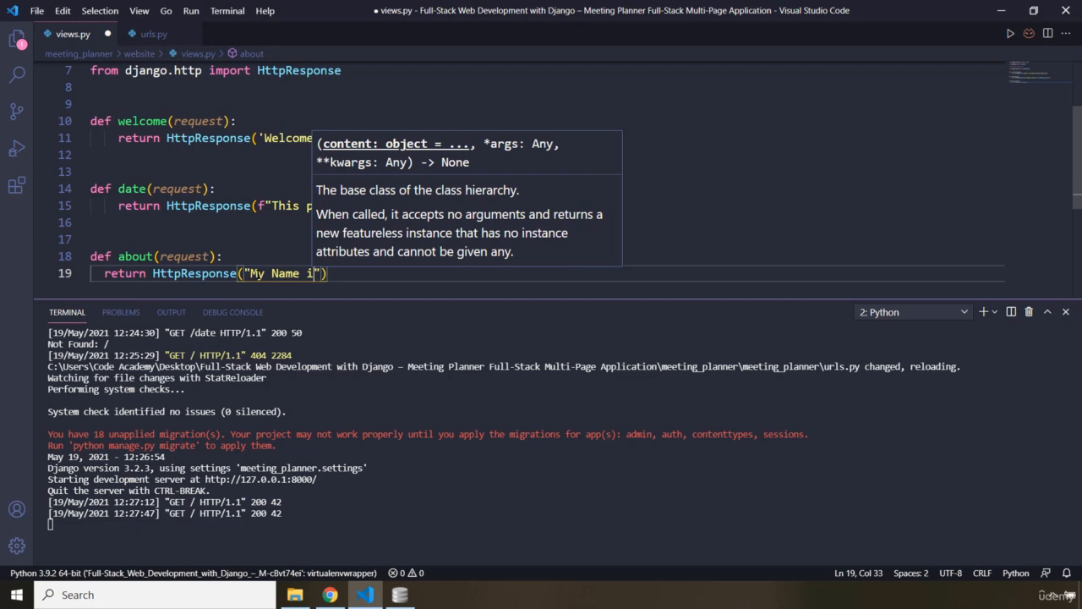
type("s Muslim Helalee")
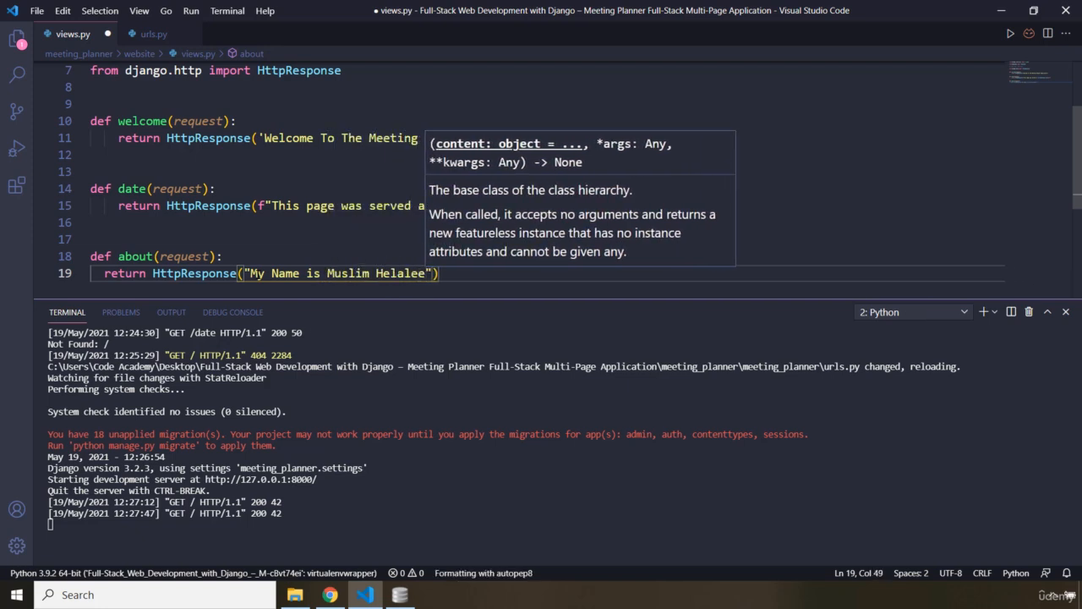
key("ctrl+s")
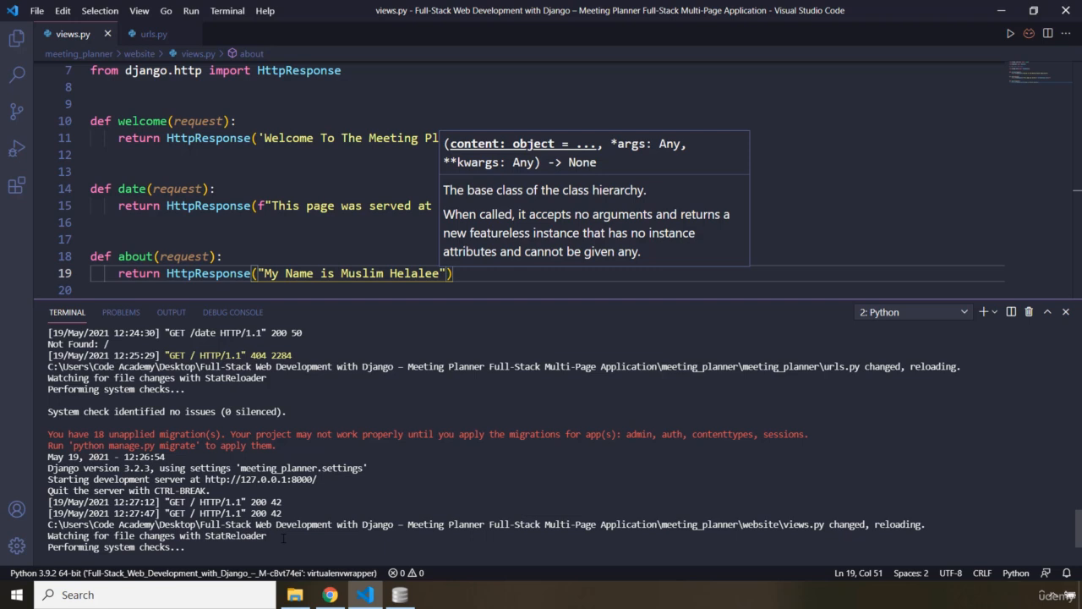
left_click(376, 205)
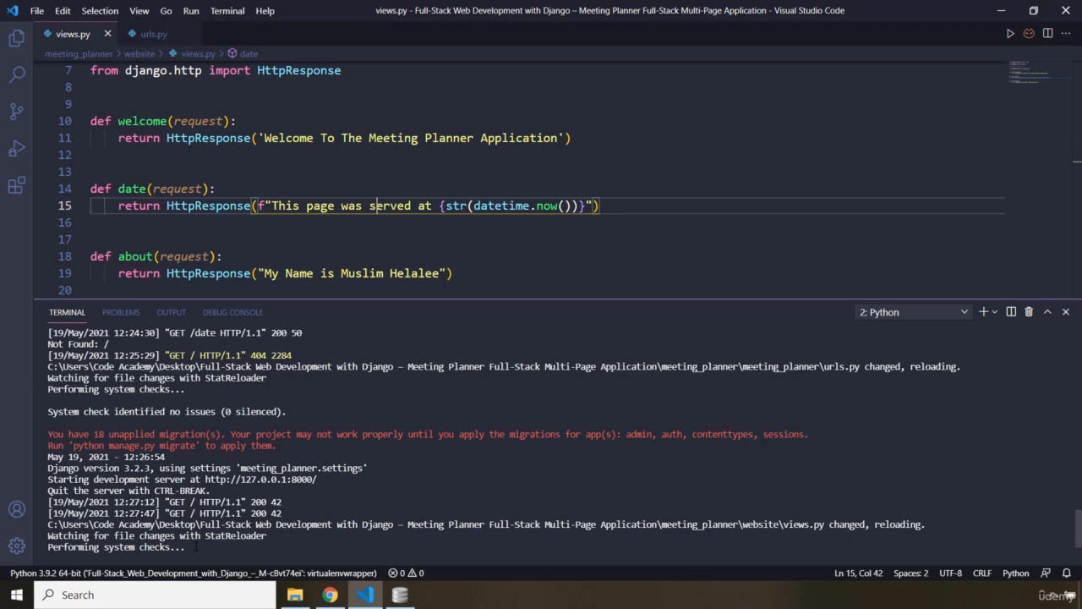
Step: In urls.py, import about from website.views, add path('about', about), and save
left_click(153, 34)
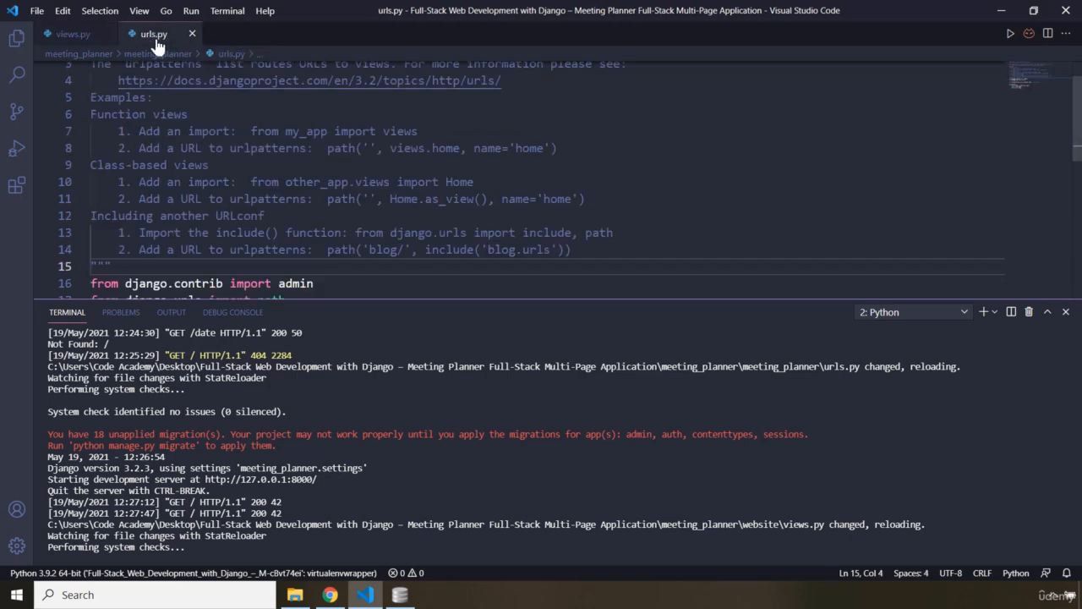
scroll("down", 3)
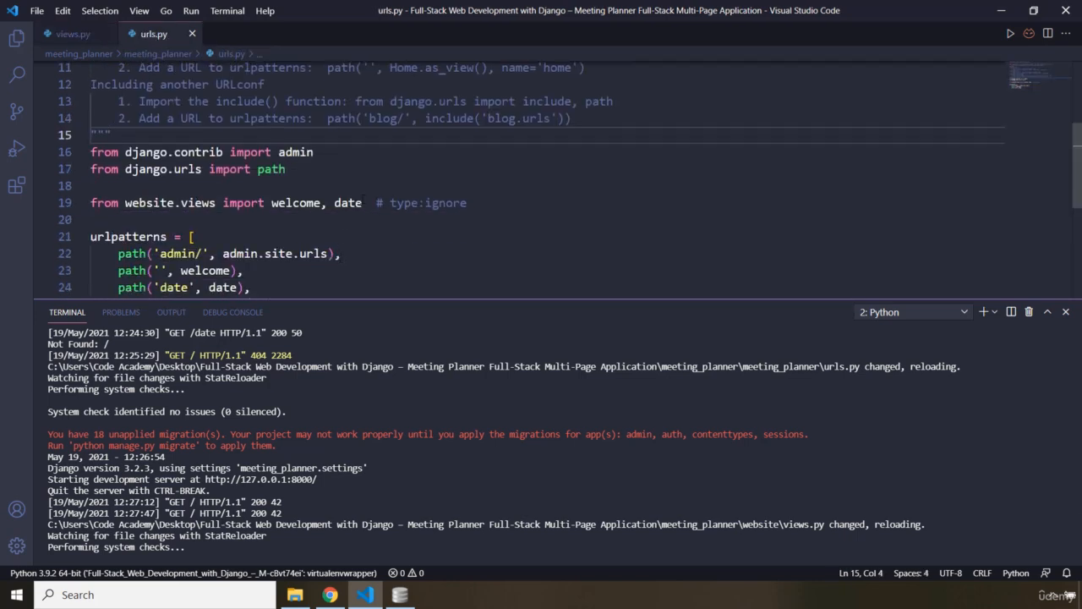
type(", a")
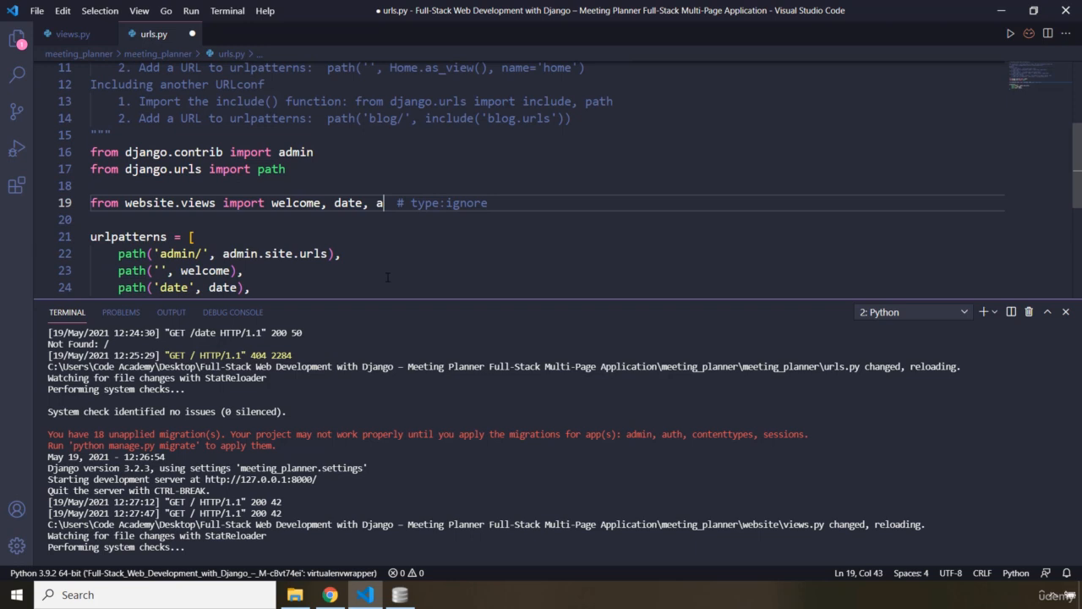
type("bout")
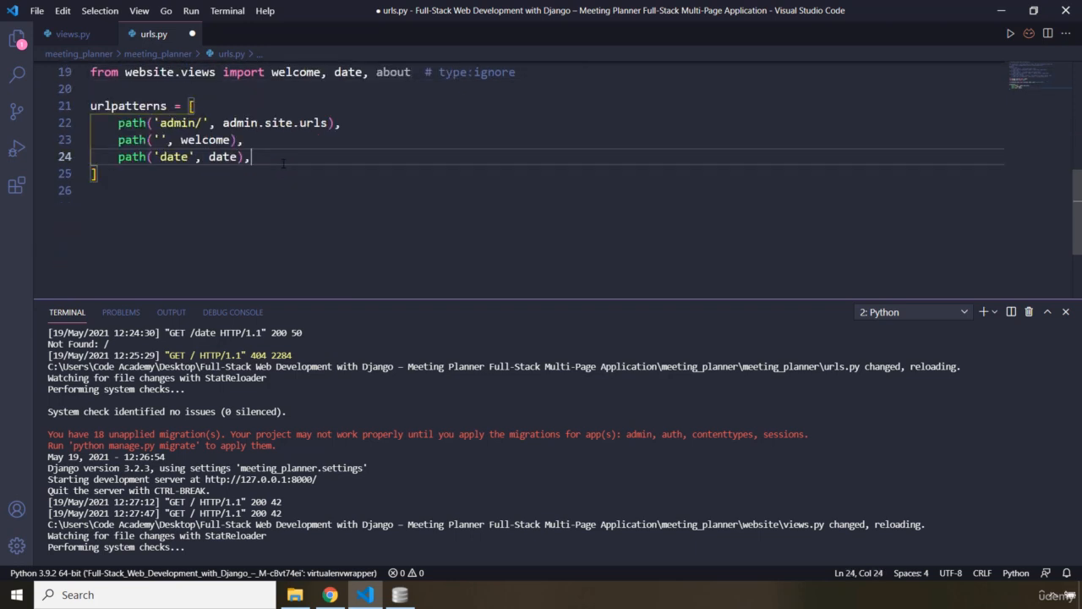
type("path(")
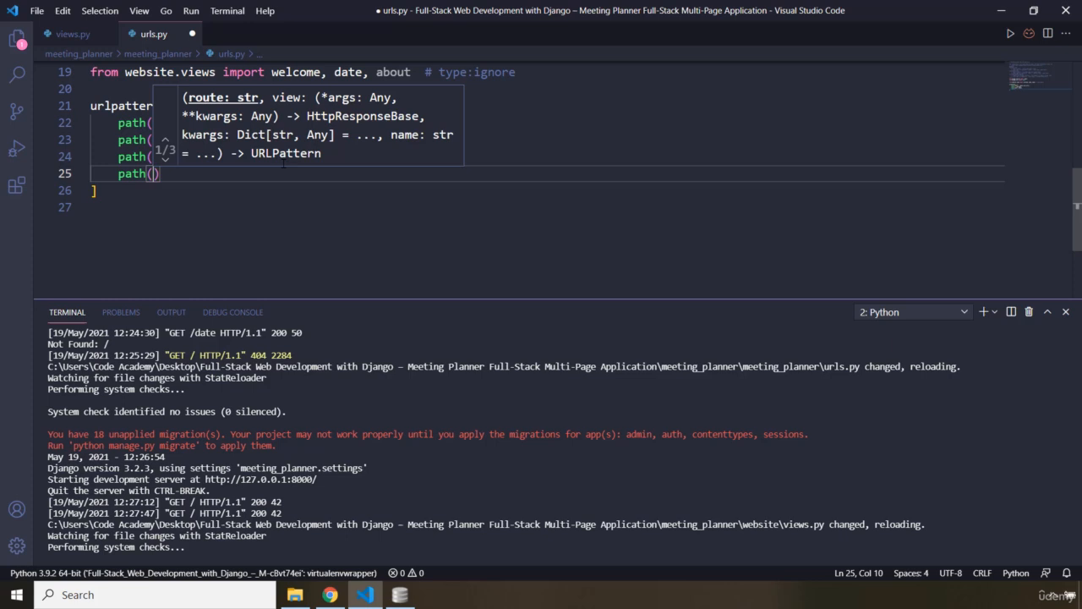
type("''")
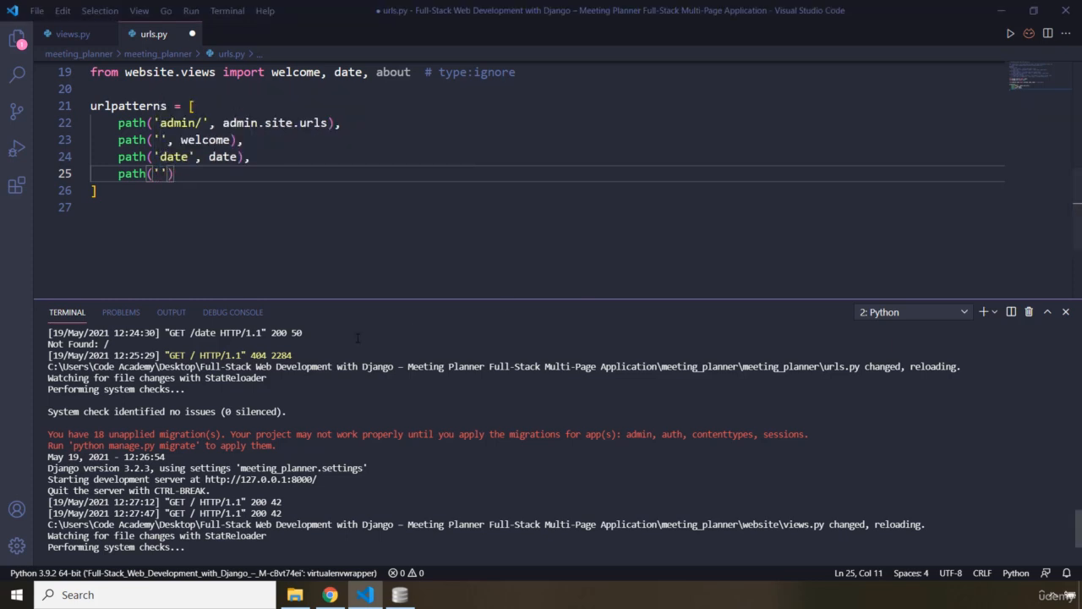
type("about")
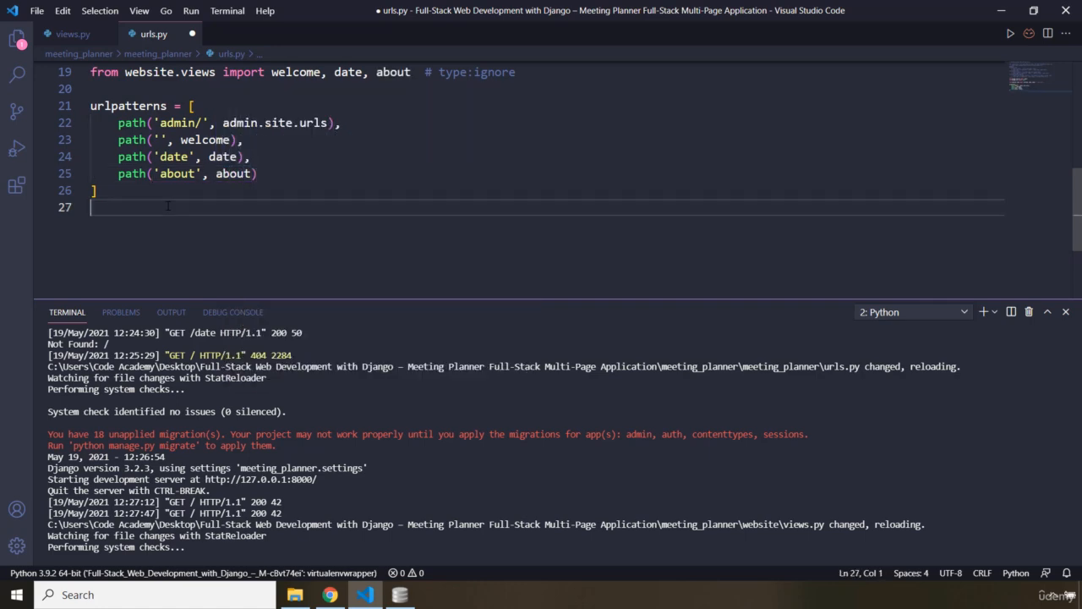
key("ctrl+s")
type(",")
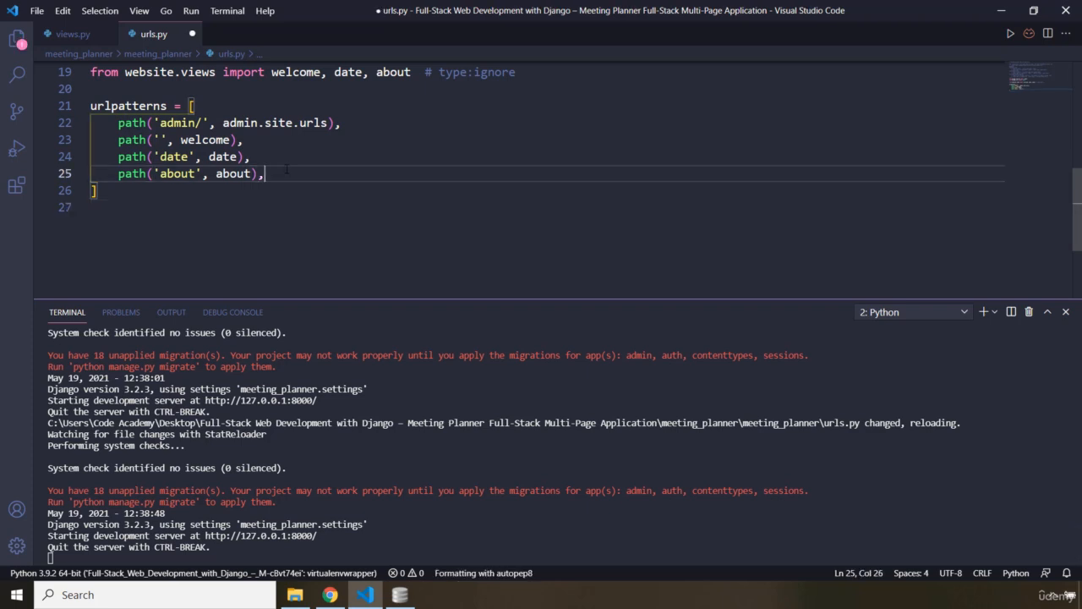
key("ctrl+s")
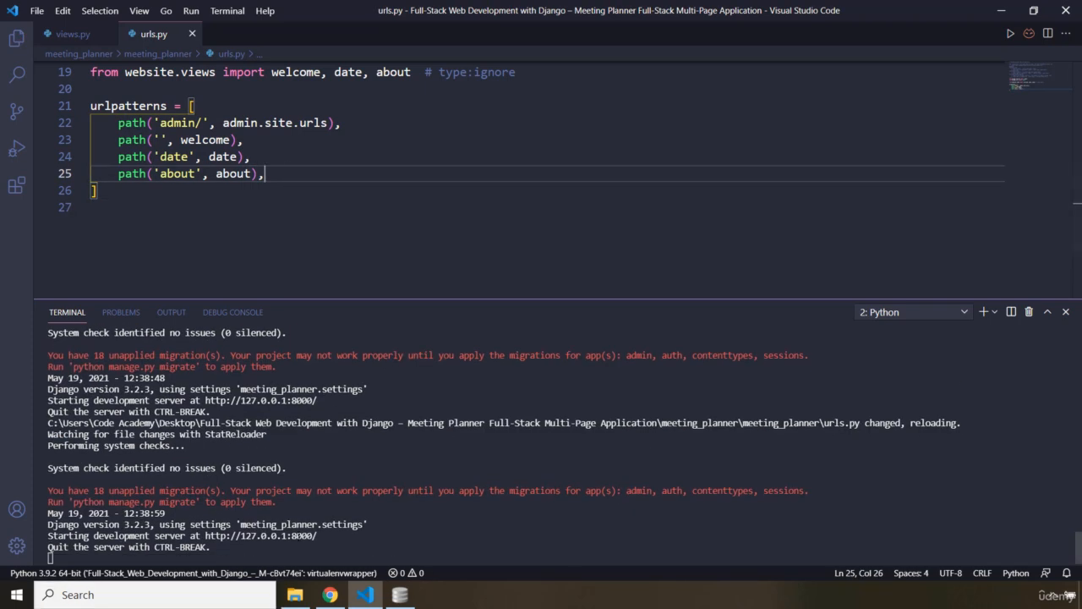
mouse_move(118, 13)
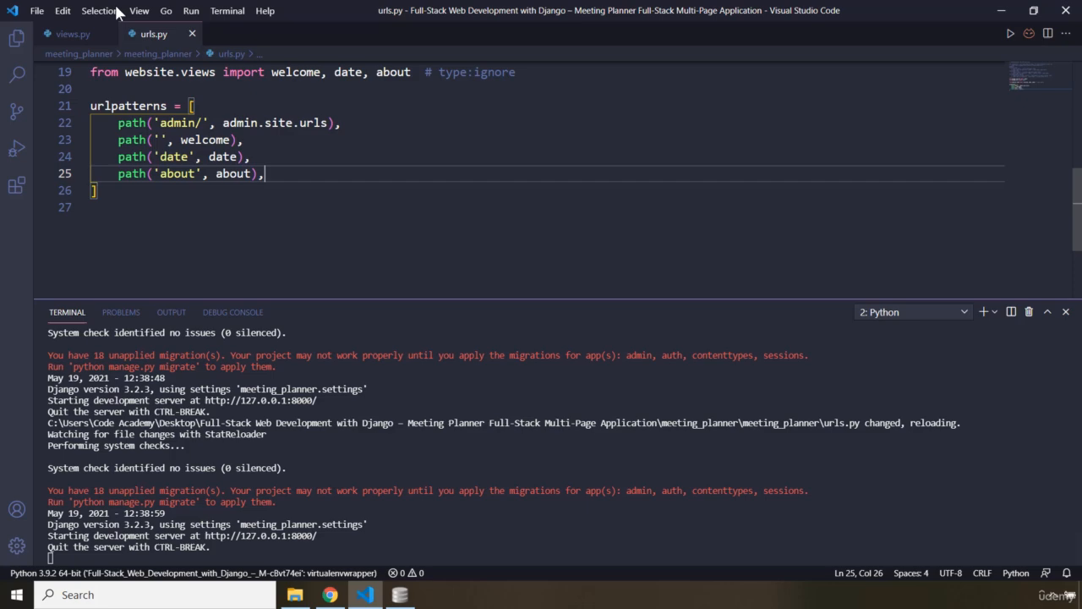
Step: Switch to Chrome and select the address bar to visit the /about page
left_click(71, 33)
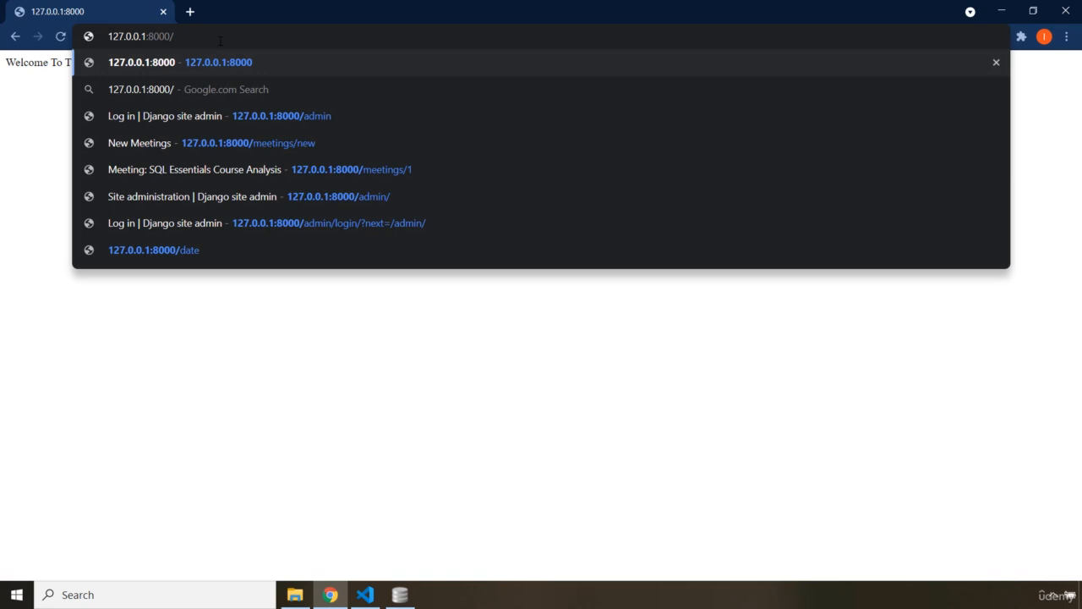
left_click(365, 594)
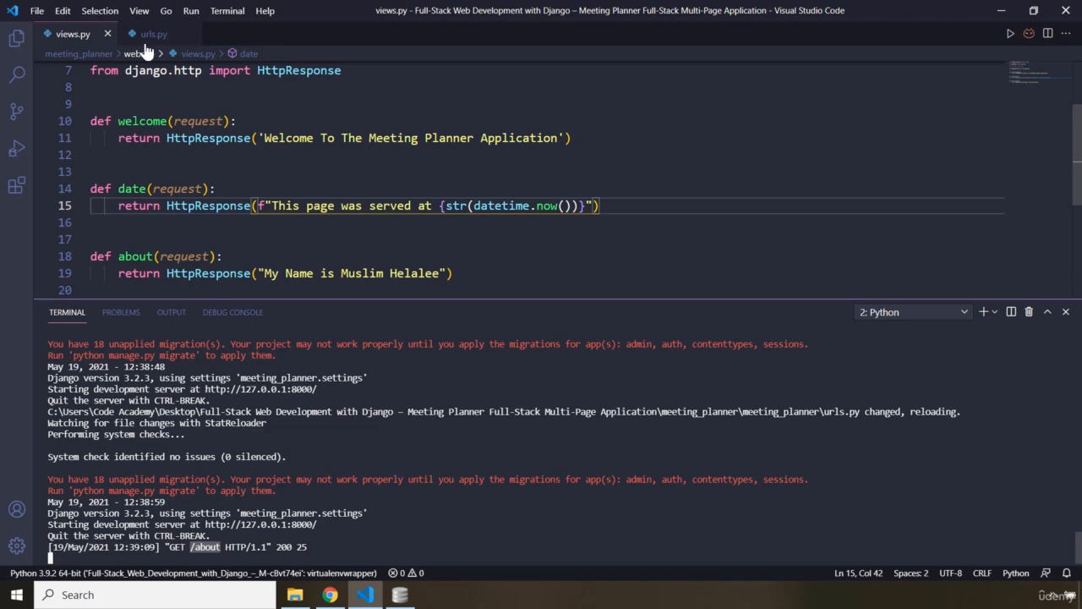
left_click(153, 34)
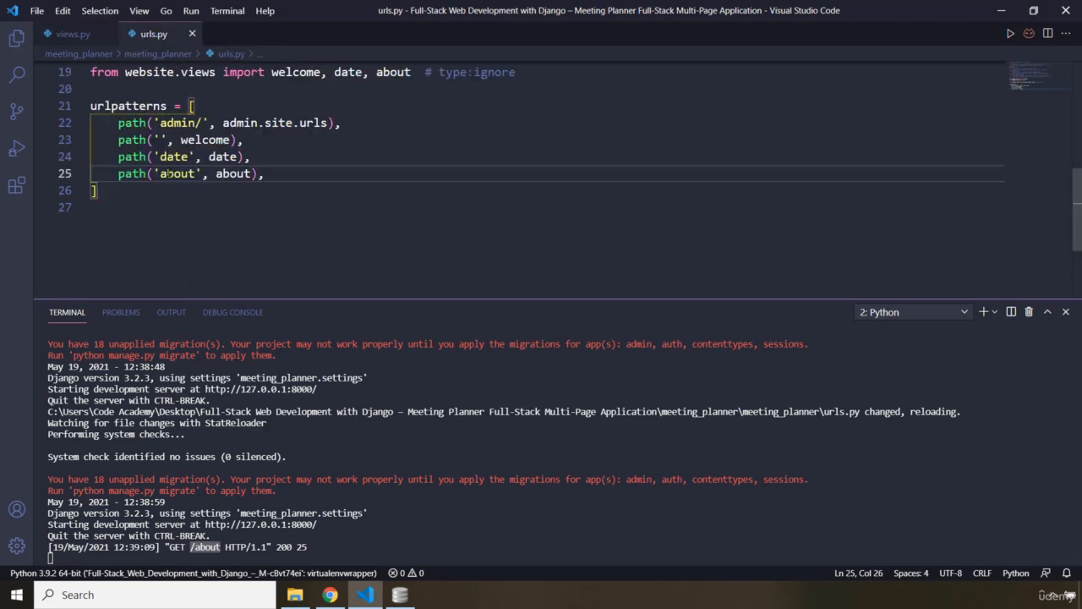
mouse_move(127, 106)
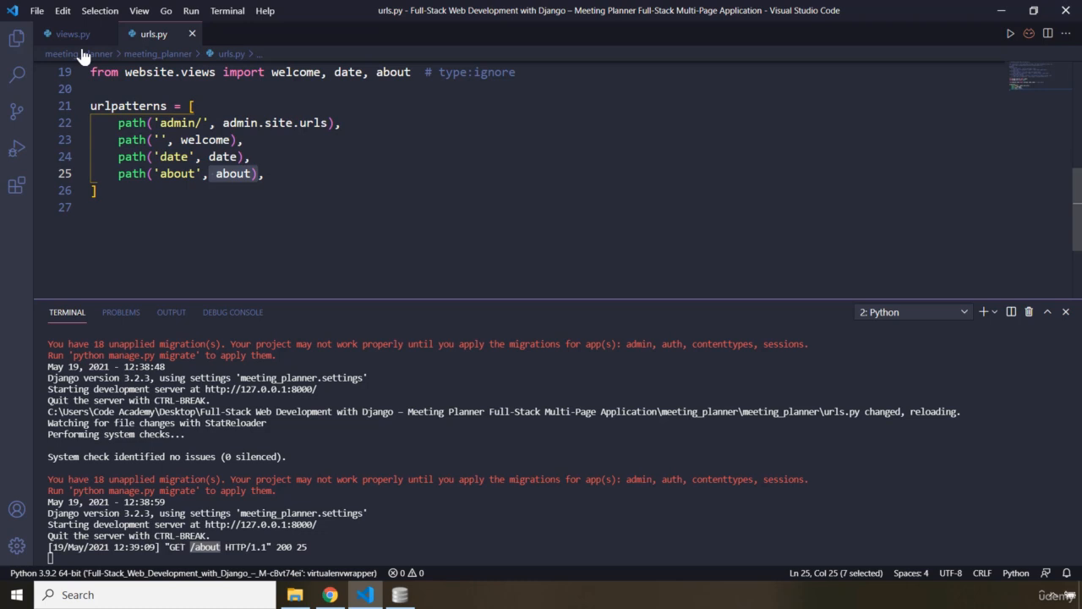
left_click(71, 34)
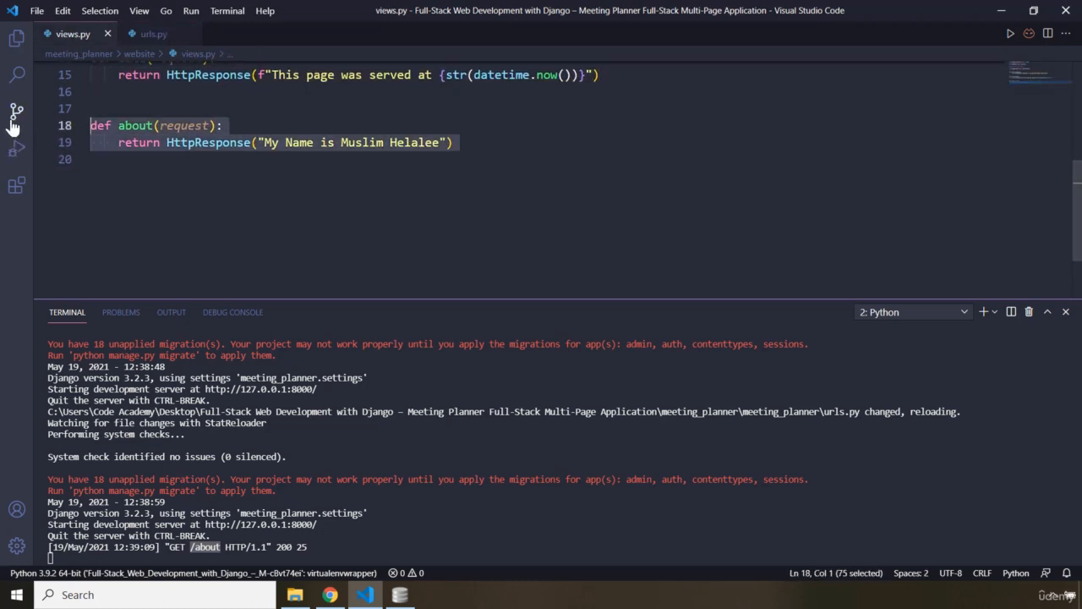
mouse_move(17, 148)
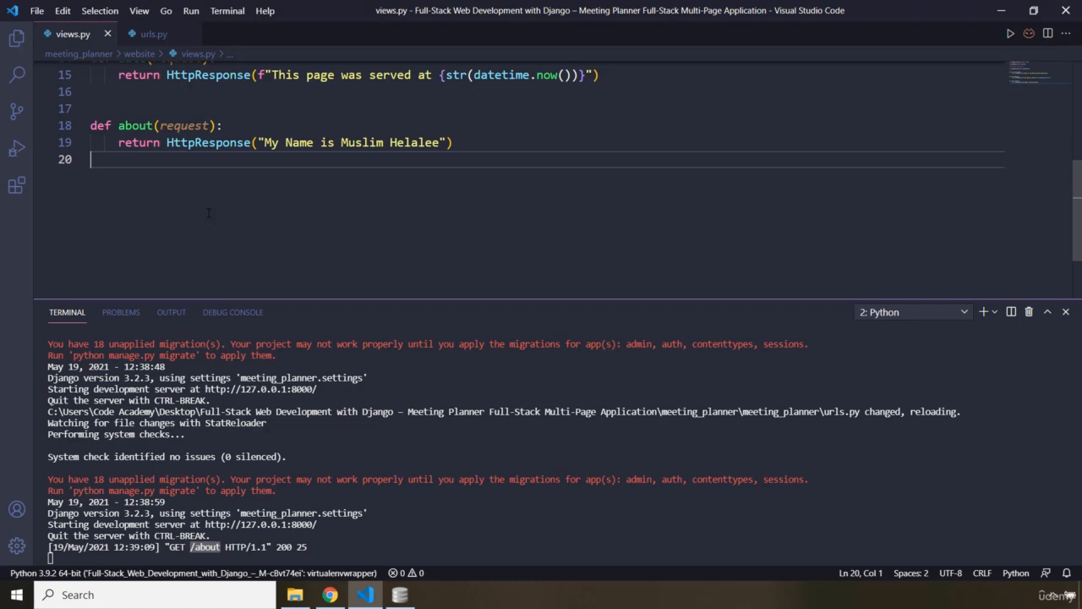
mouse_move(142, 53)
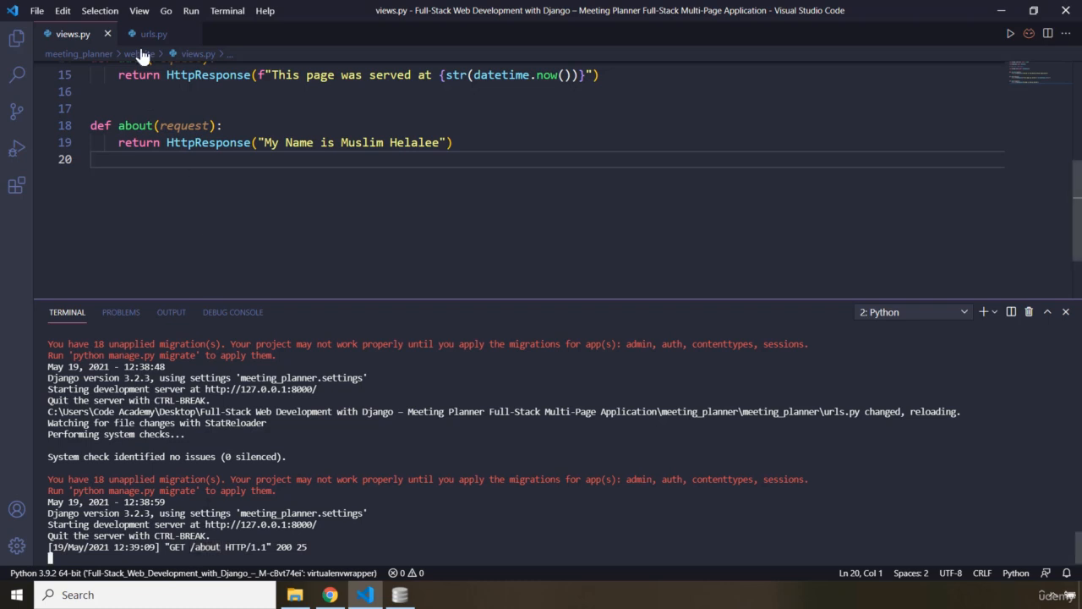
left_click(154, 34)
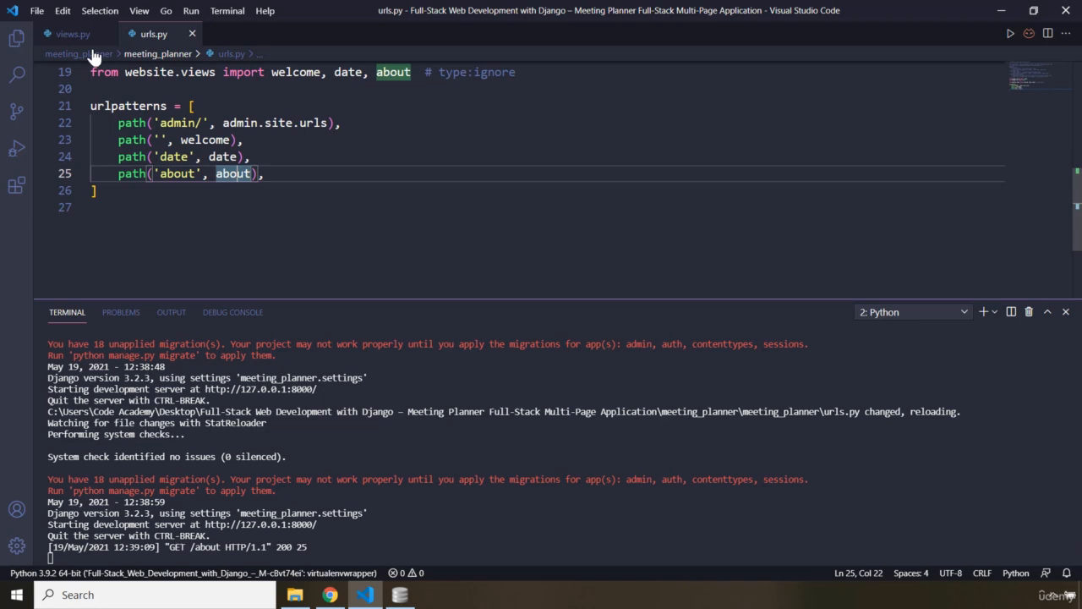
left_click(72, 34)
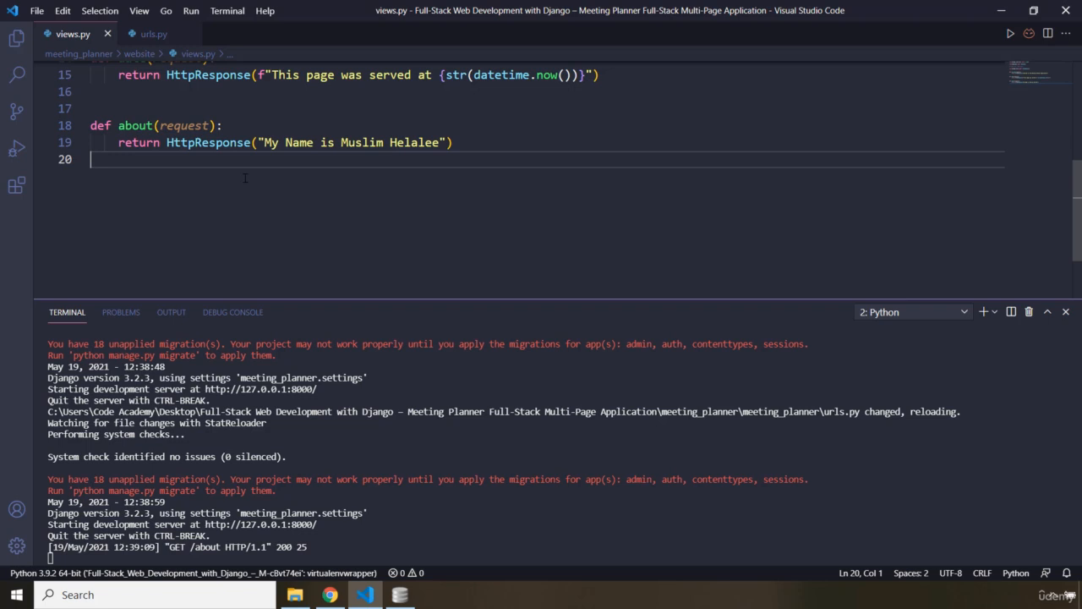
mouse_move(152, 34)
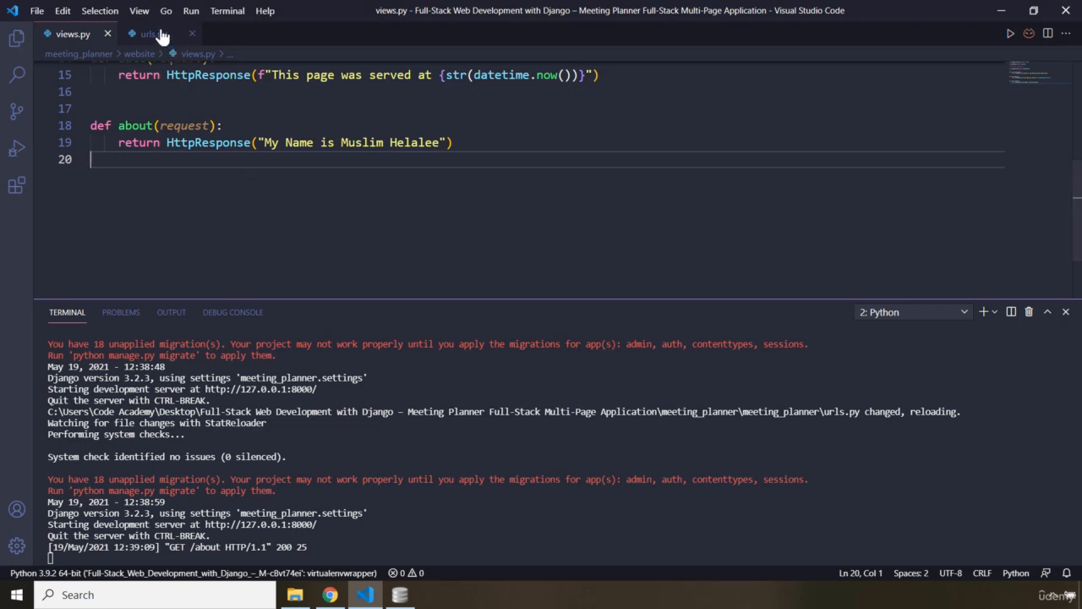
left_click(153, 34)
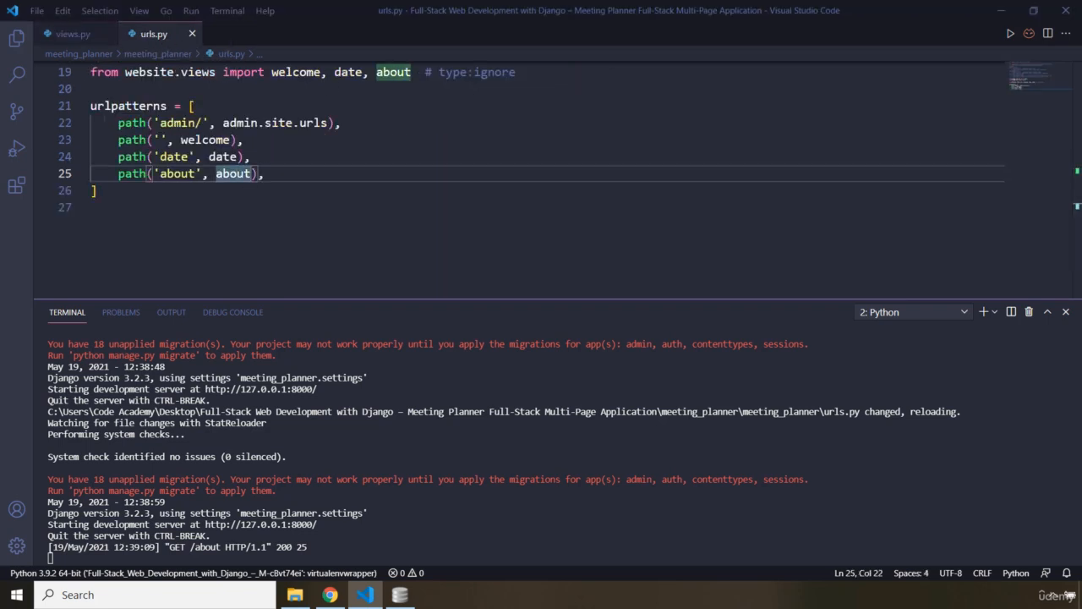
mouse_move(664, 265)
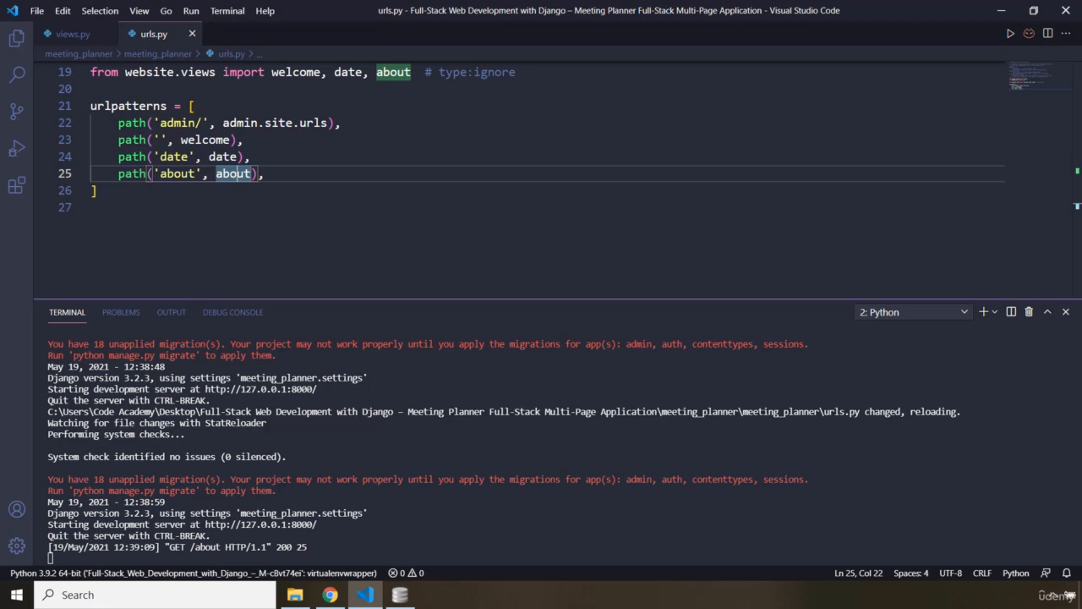
mouse_move(304, 271)
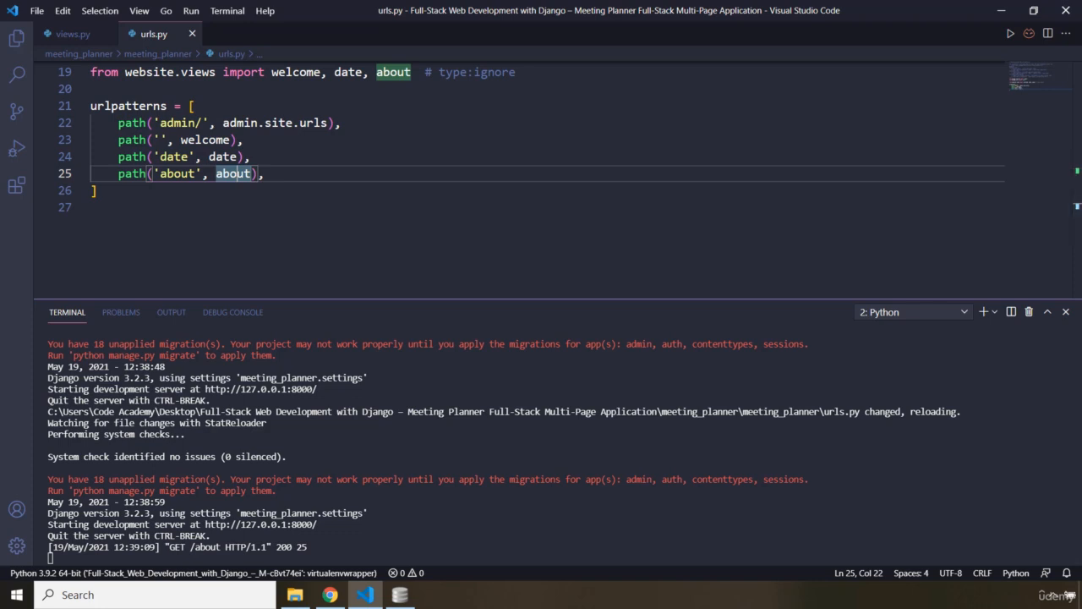
mouse_move(440, 329)
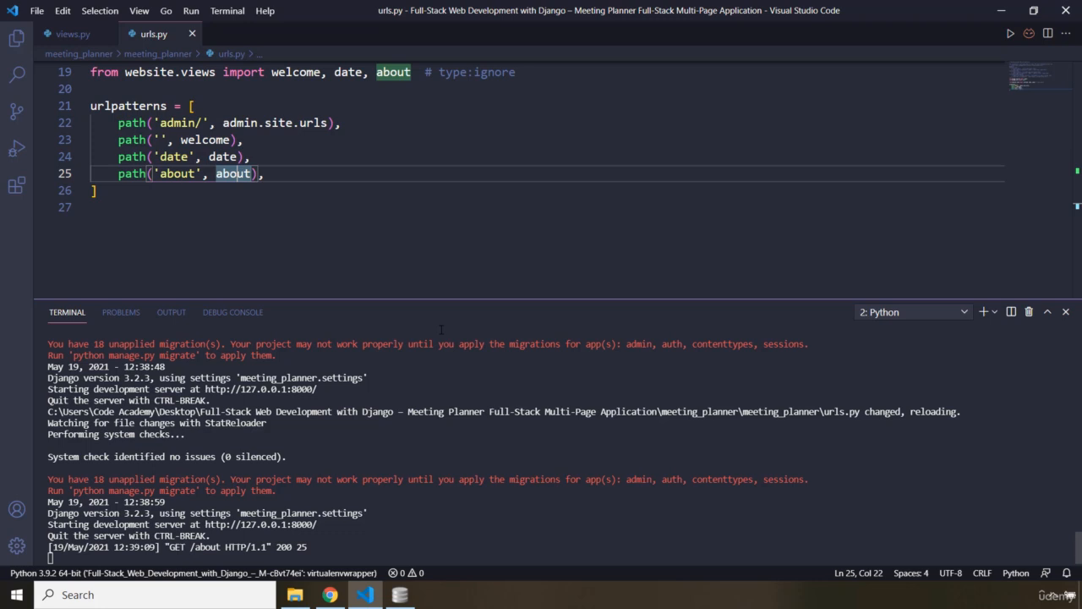
mouse_move(235, 218)
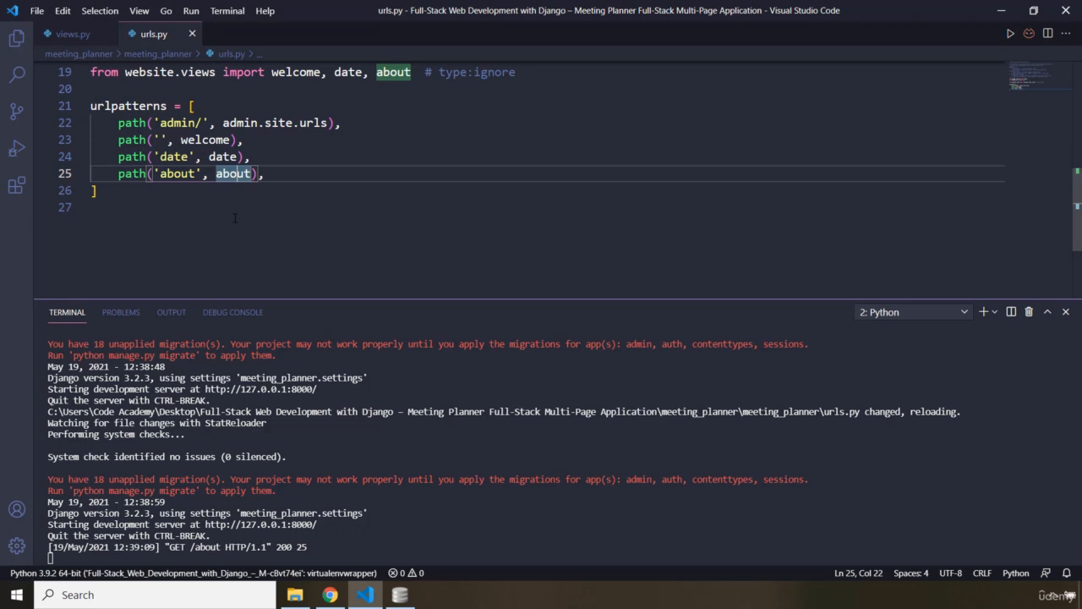
mouse_move(17, 39)
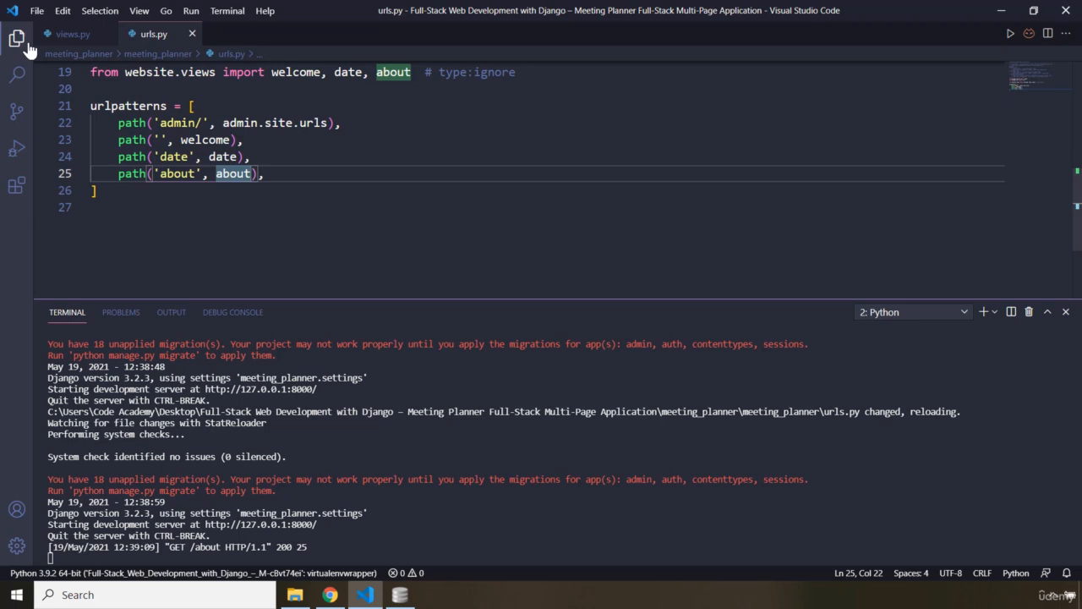
Step: Show the Explorer sidebar with the meeting_planner and website folders
left_click(17, 38)
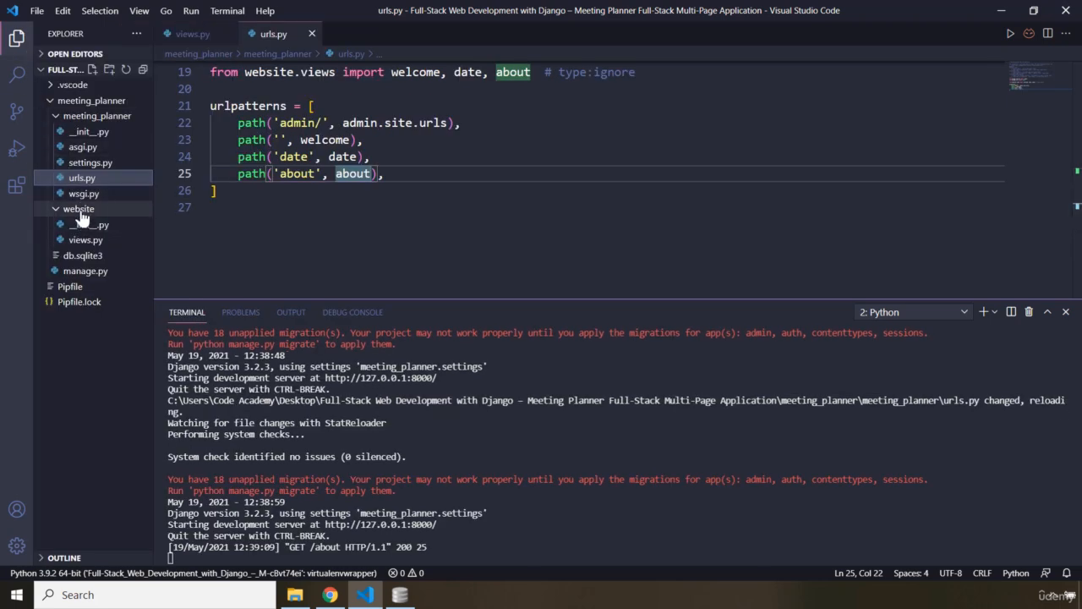
mouse_move(78, 209)
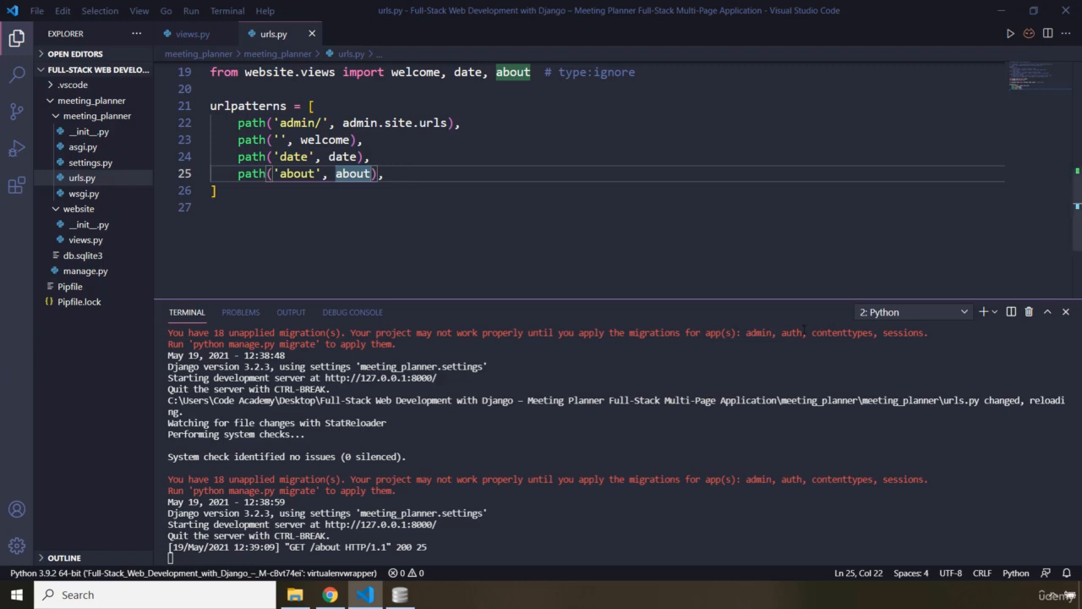
mouse_move(801, 330)
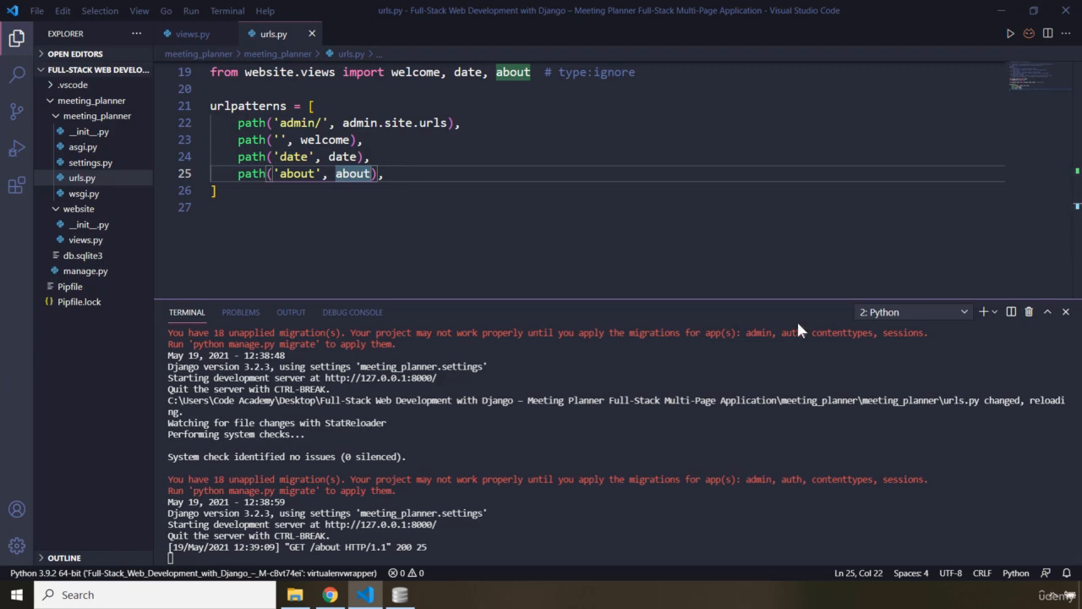